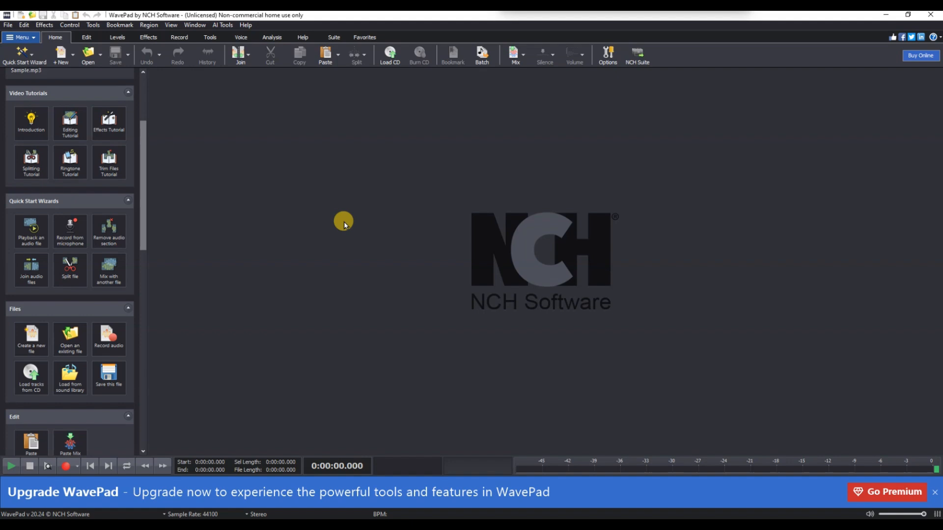
Load the mixkit-cinematic-transition-swoosh WAV so its waveform appears in the editor
click(87, 54)
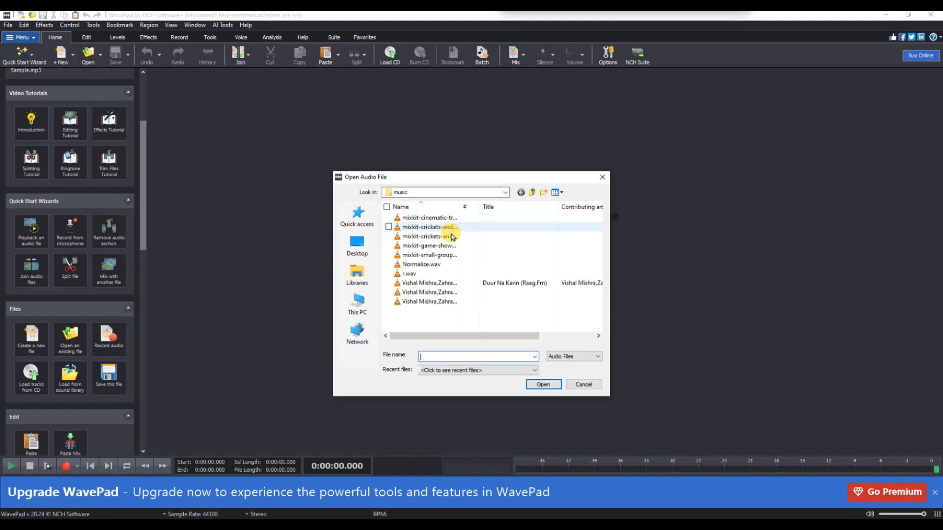
click(428, 217)
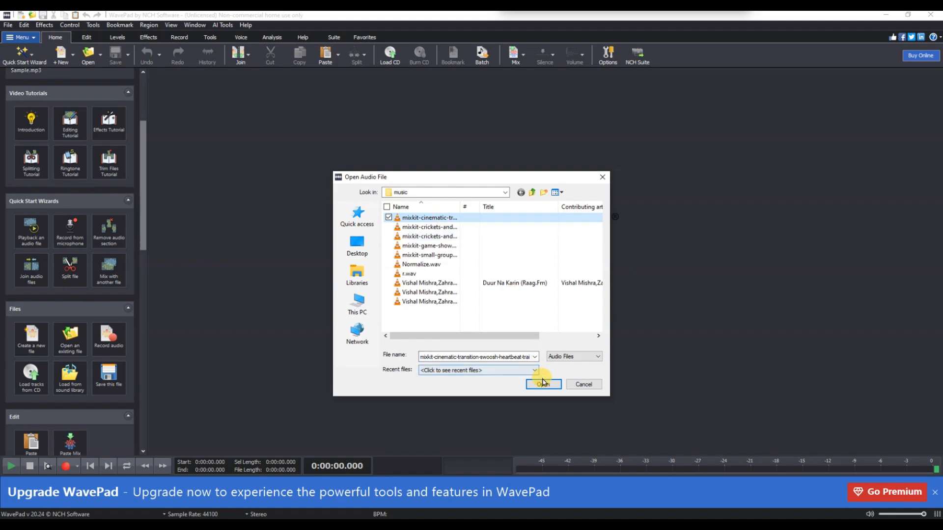
click(542, 384)
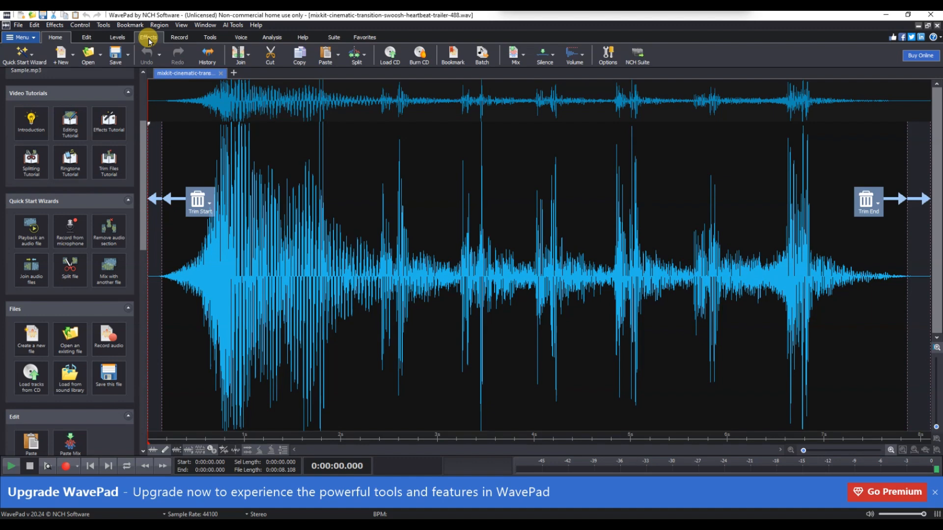
Bring up the Speed Change effect dialog from Effects > Speed, still at 100% speed
click(148, 38)
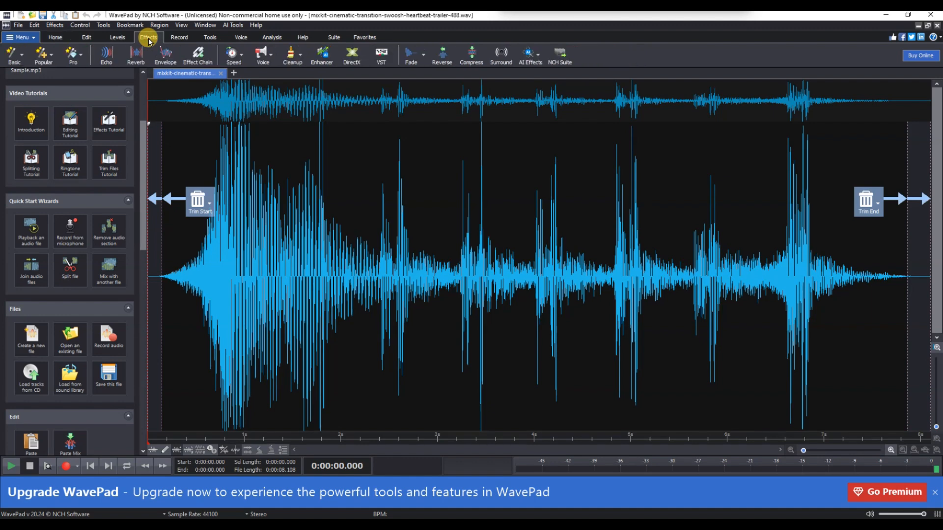
mouse_move(234, 54)
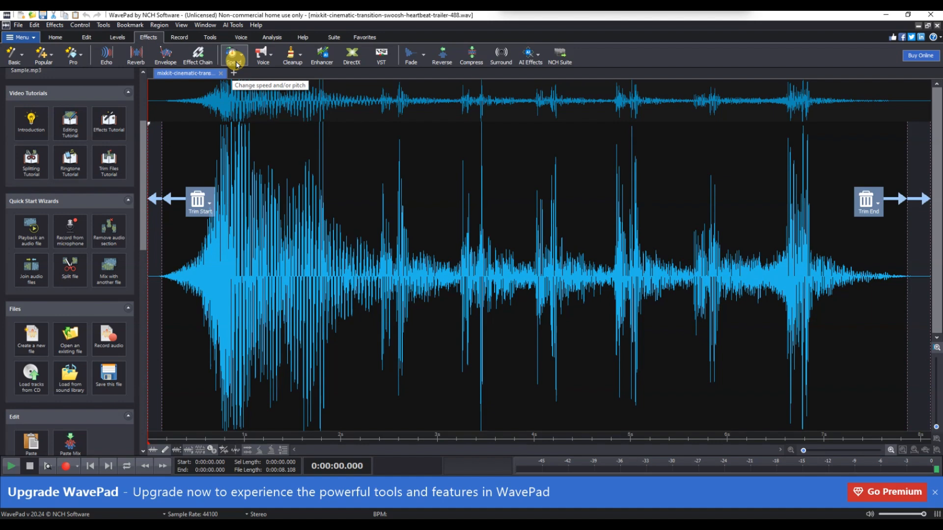
click(231, 54)
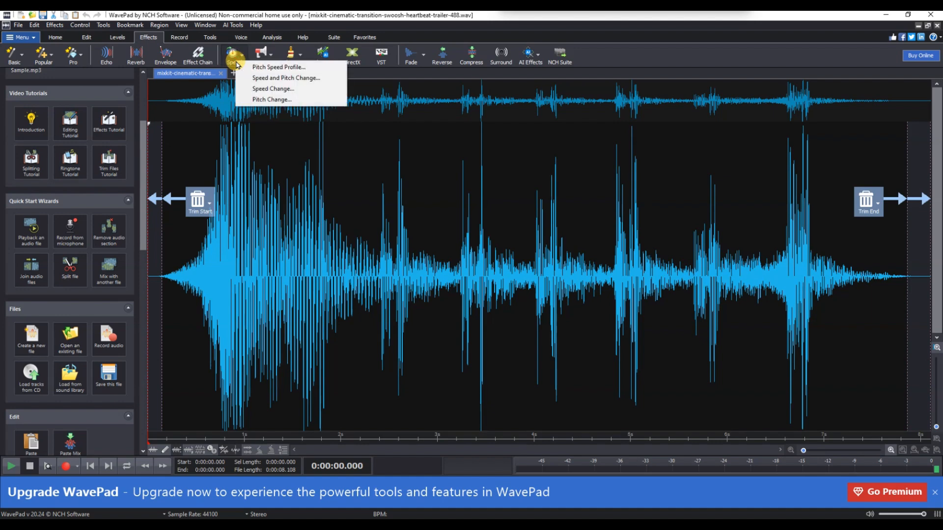
mouse_move(272, 89)
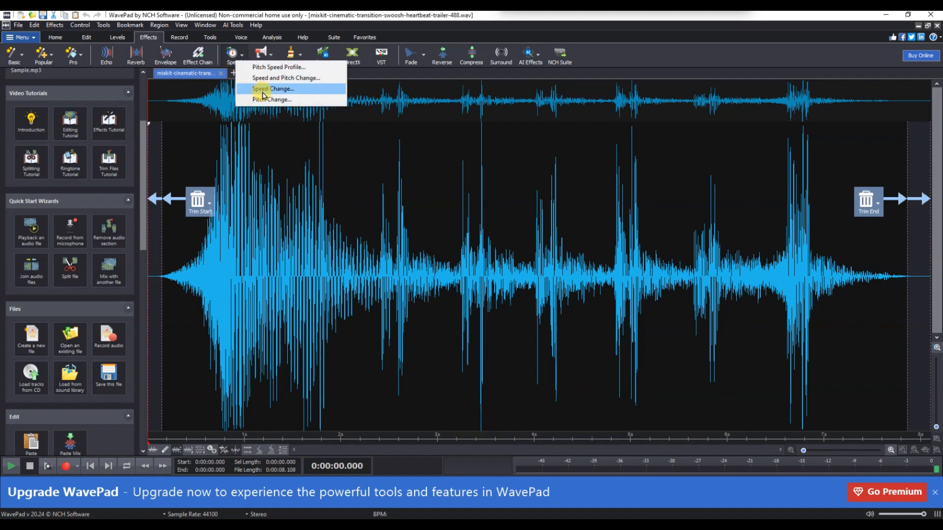
click(274, 89)
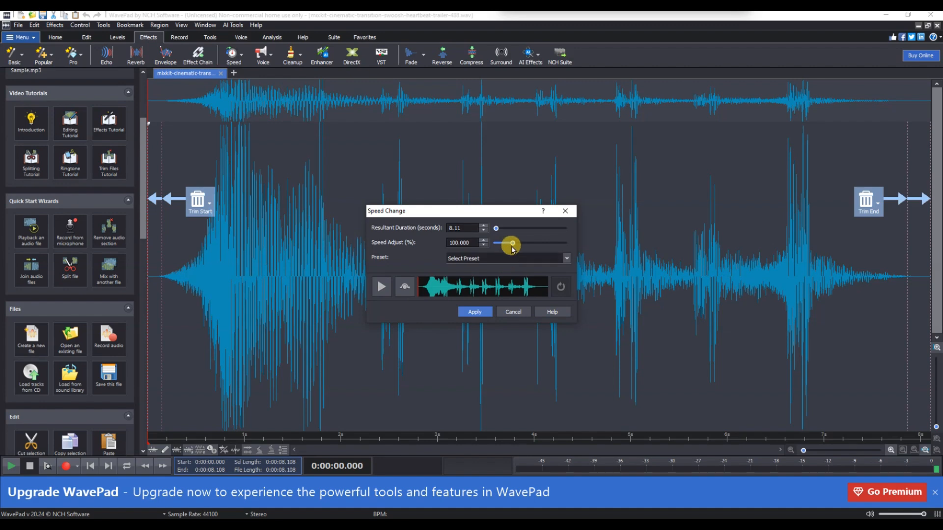
Raise the speed to about 176%, shortening the clip from 8.1 to roughly 3.3 seconds, and apply
drag(511, 244, 507, 244)
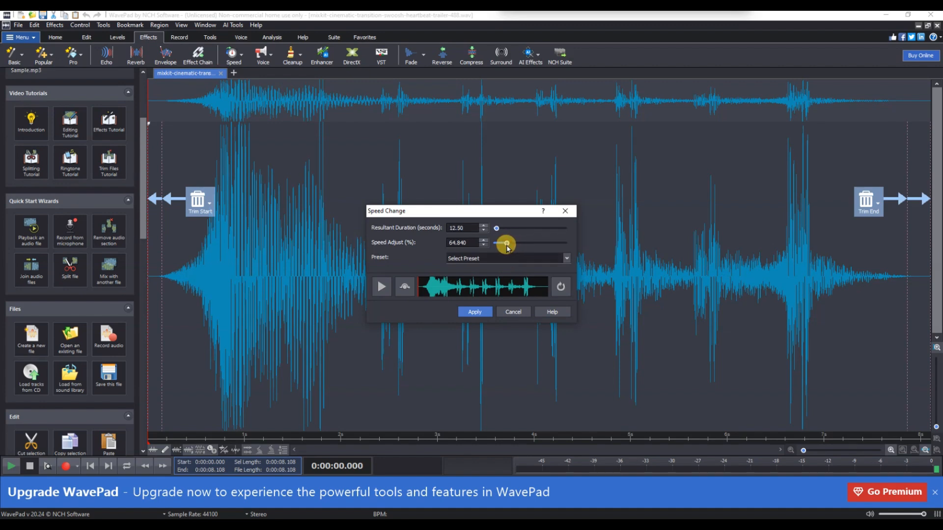
drag(504, 243, 507, 230)
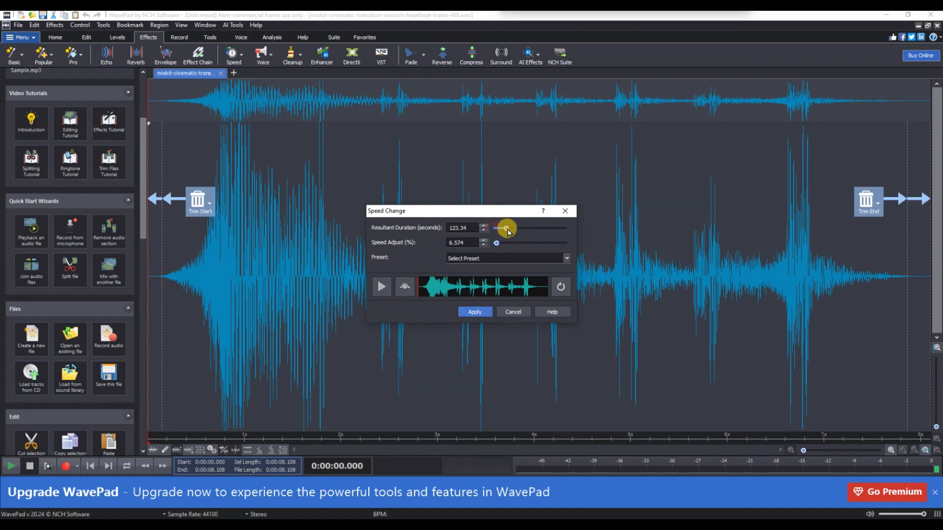
drag(507, 228, 501, 244)
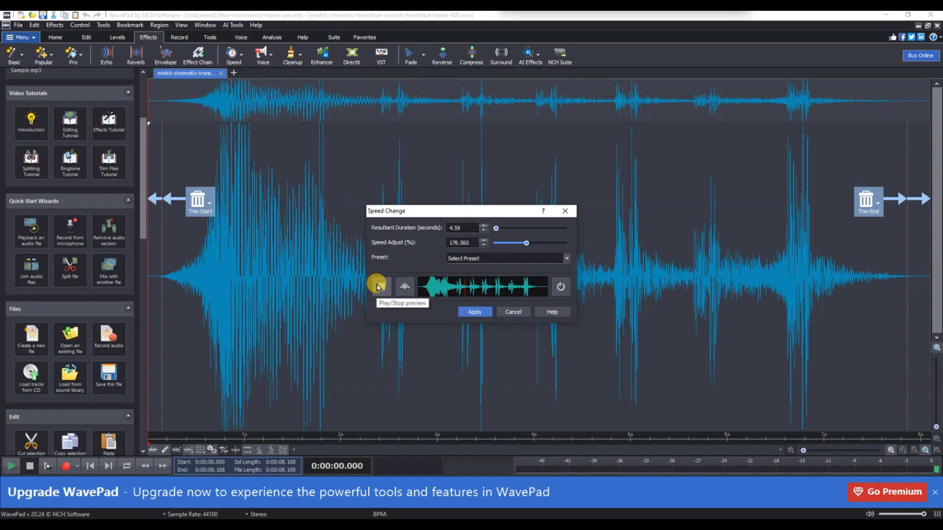
click(475, 312)
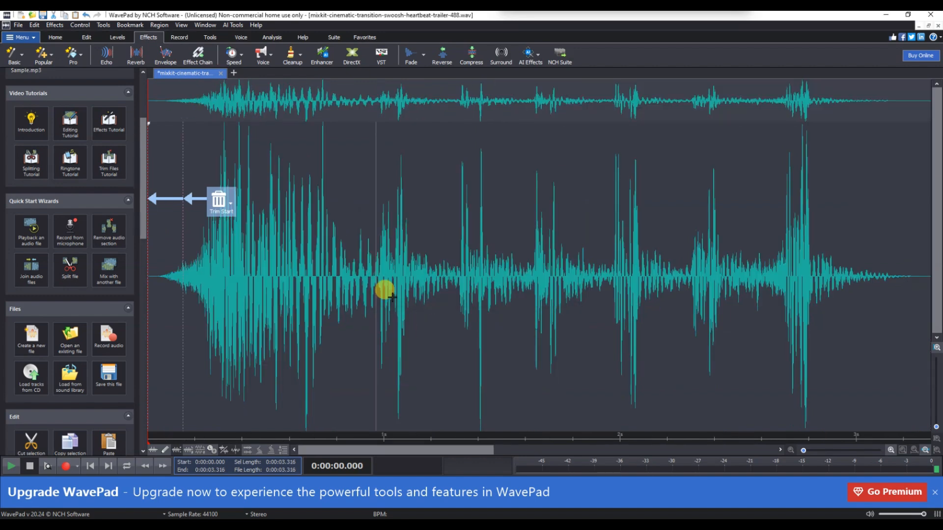
Apply the Slower preset (75% speed, about 4.4 seconds) and play back the result
click(233, 53)
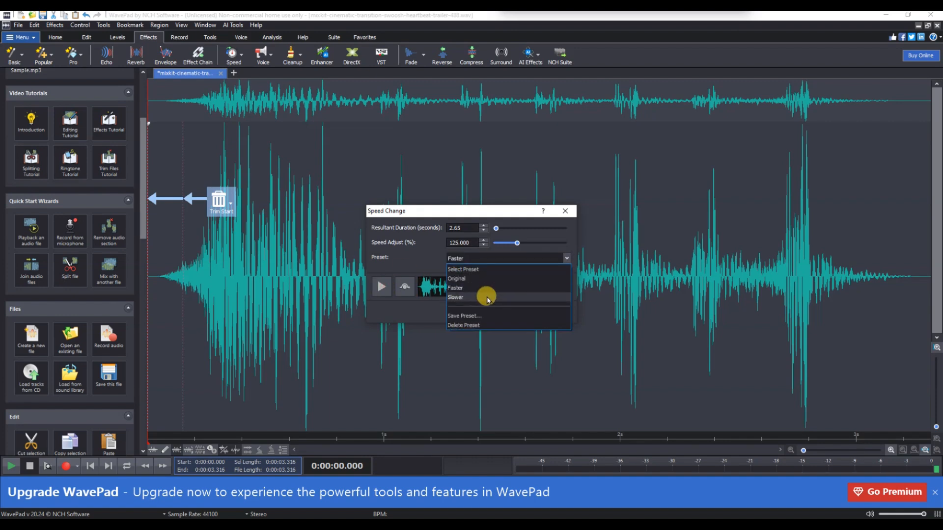
click(455, 297)
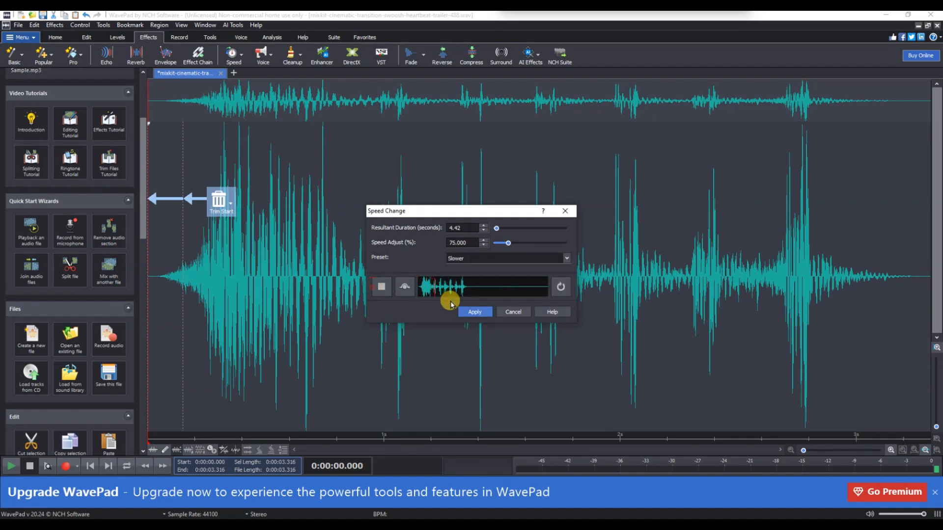
click(474, 311)
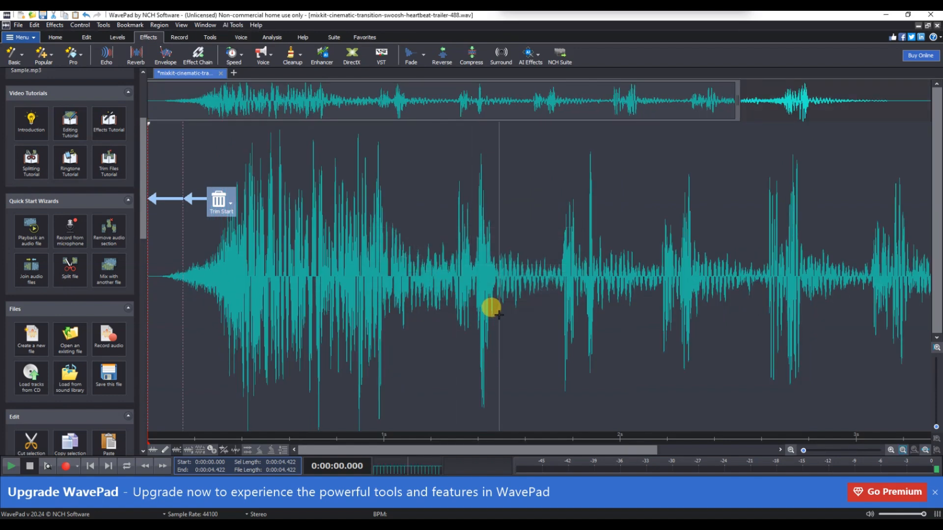
click(18, 25)
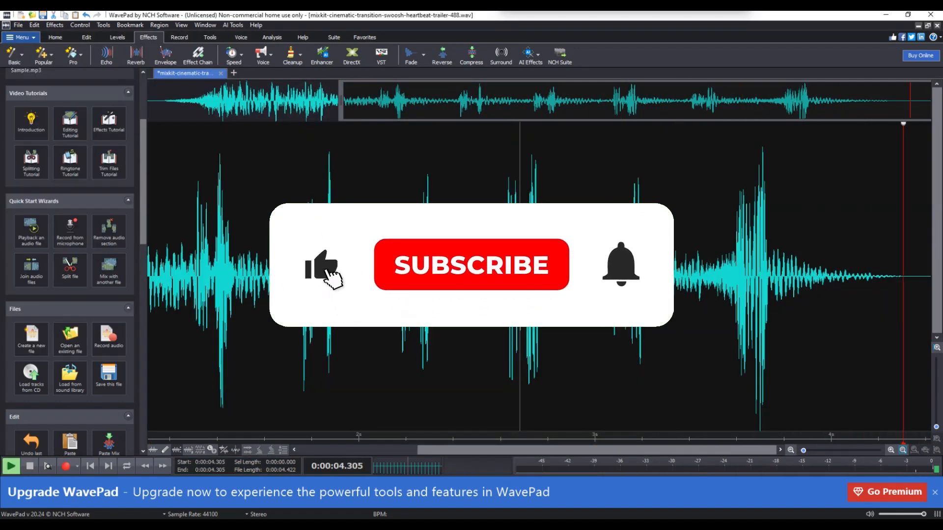
Return to the Speed Change dialog for another adjustment
click(240, 36)
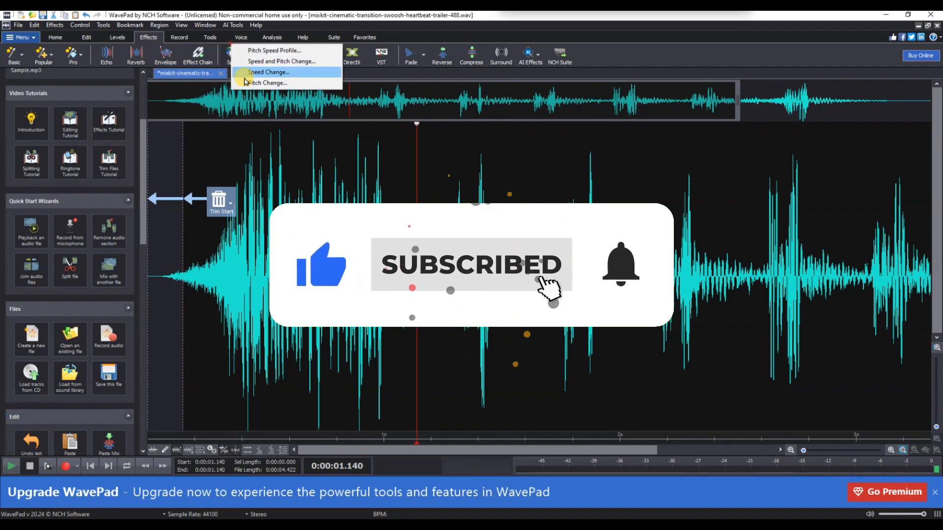
click(267, 72)
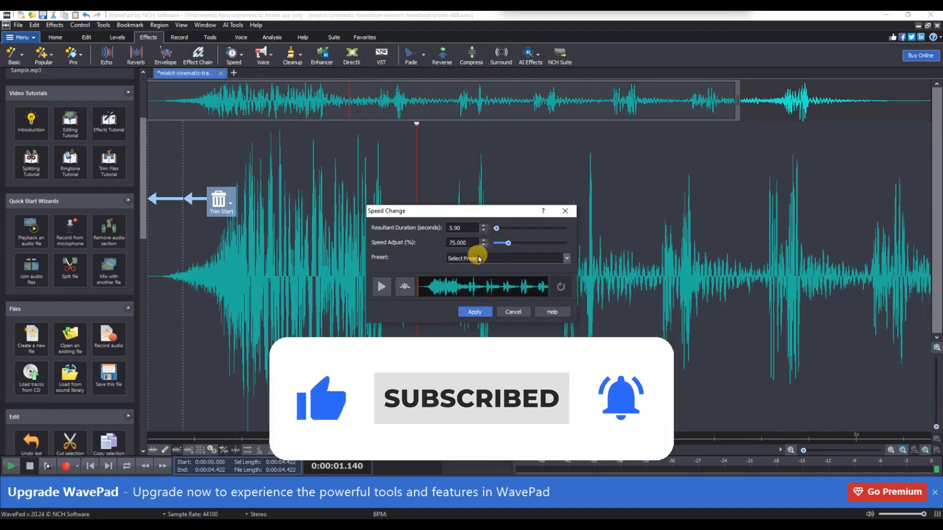